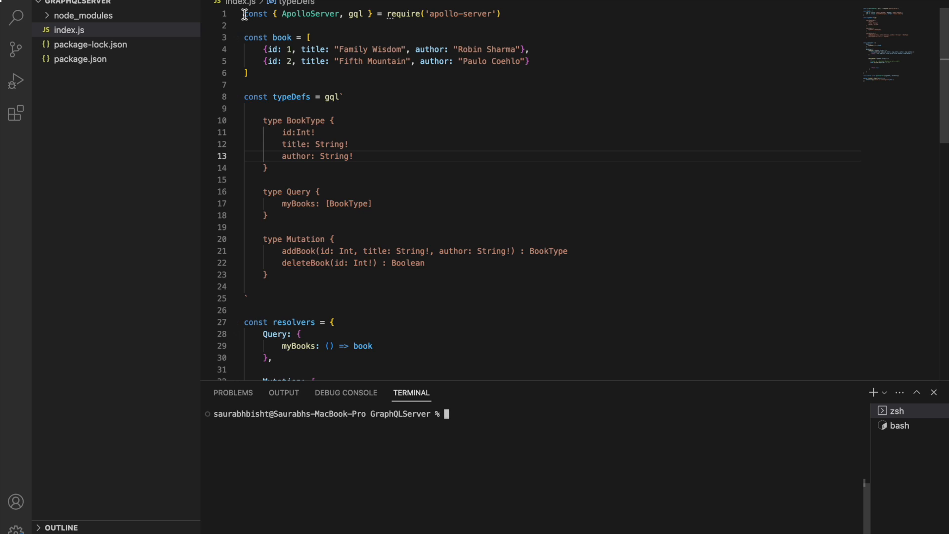
Review the apollo-server import, sample book data and BookType definition in index.js
triple_click(372, 14)
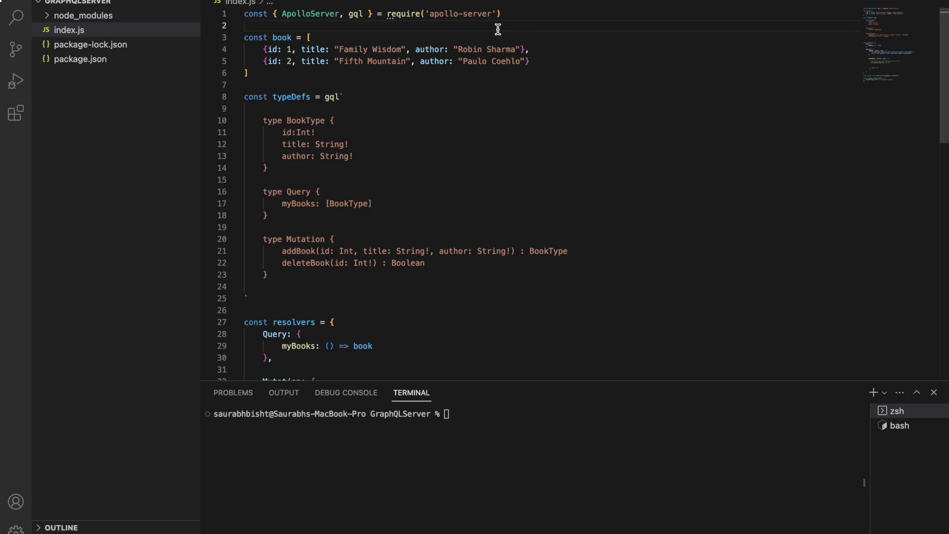
double_click(459, 14)
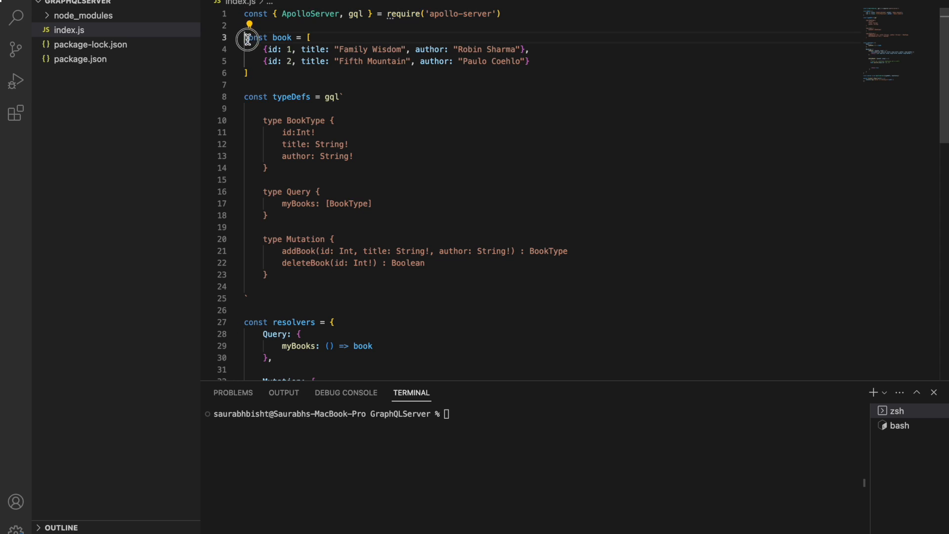
drag(245, 37, 246, 73)
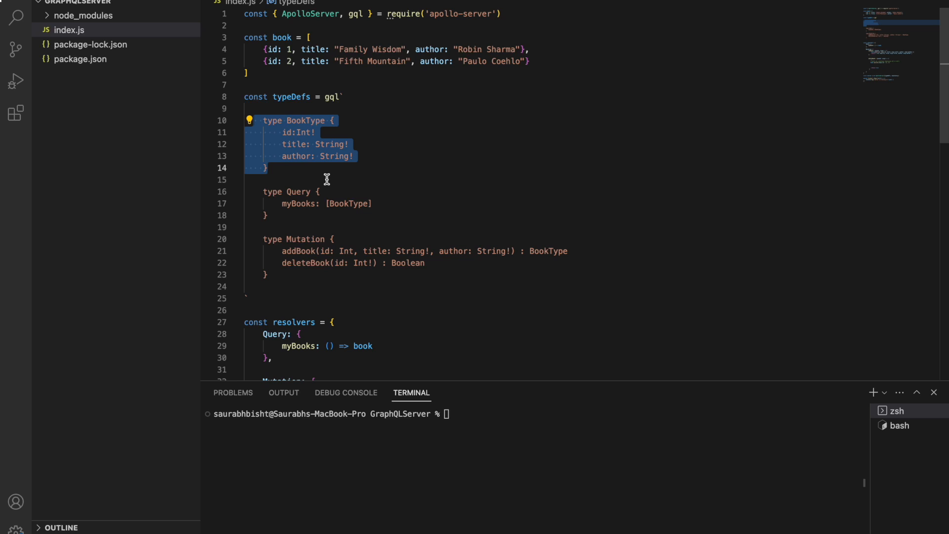
click(278, 215)
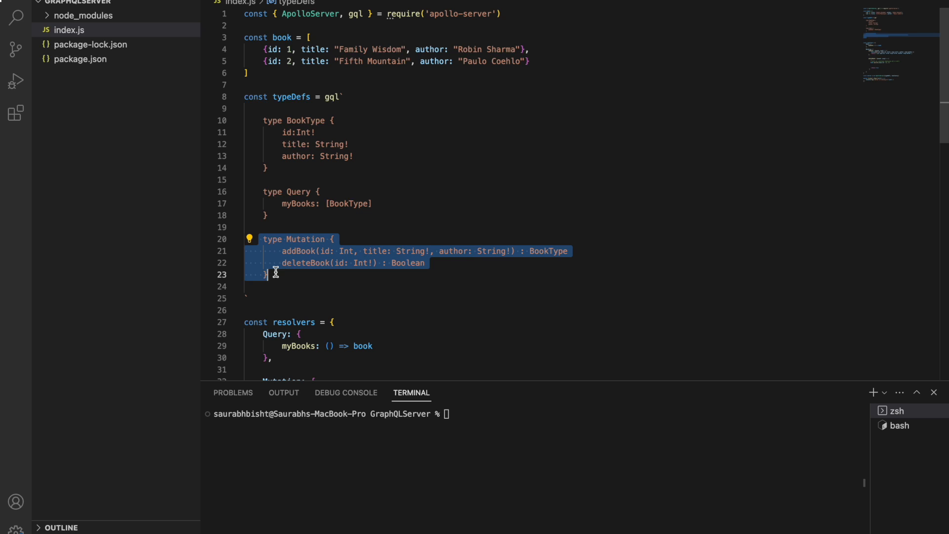
Review the resolvers and enter the node index.js command in the terminal
scroll(down, 3)
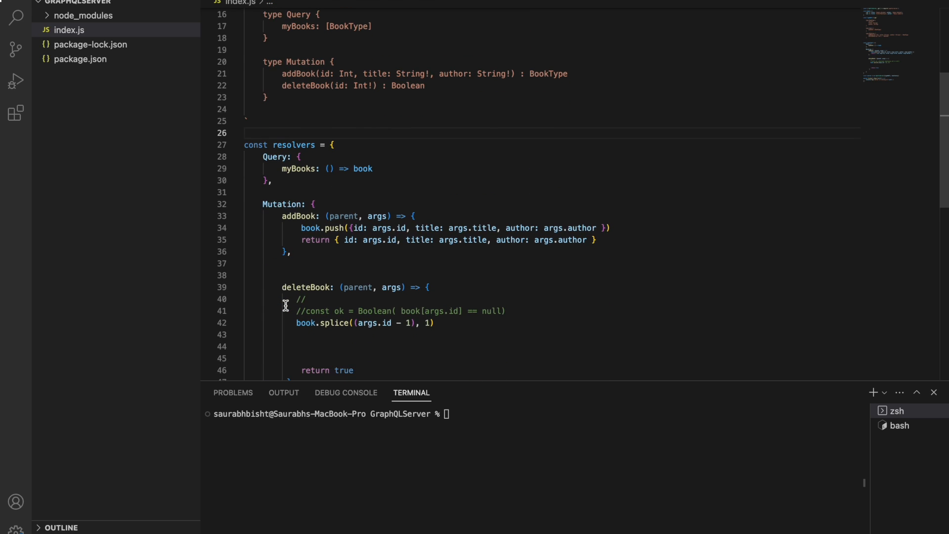
scroll(down, 3)
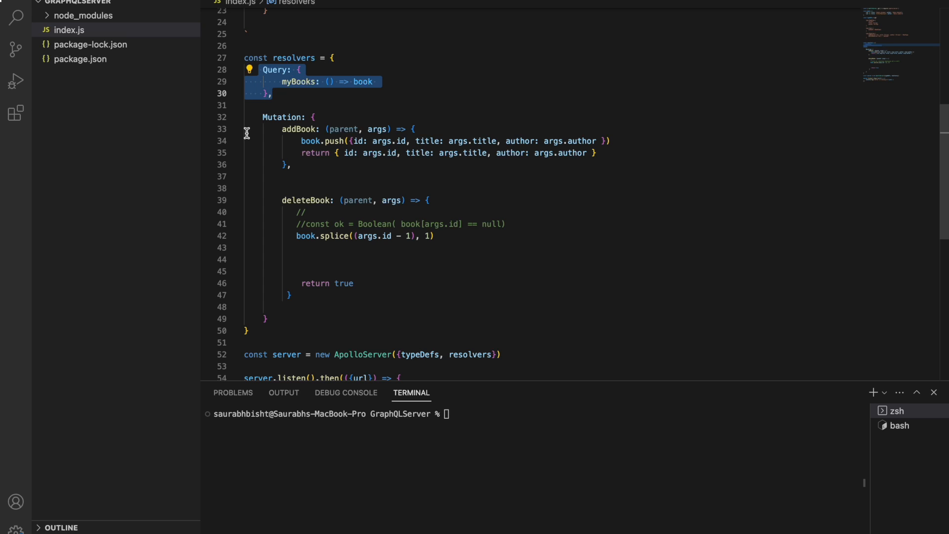
click(254, 116)
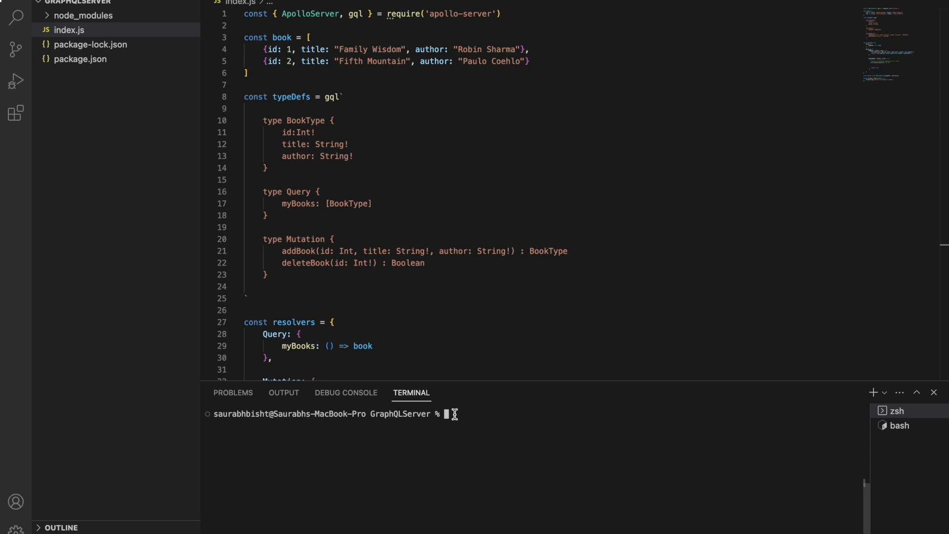
text(node index.js)
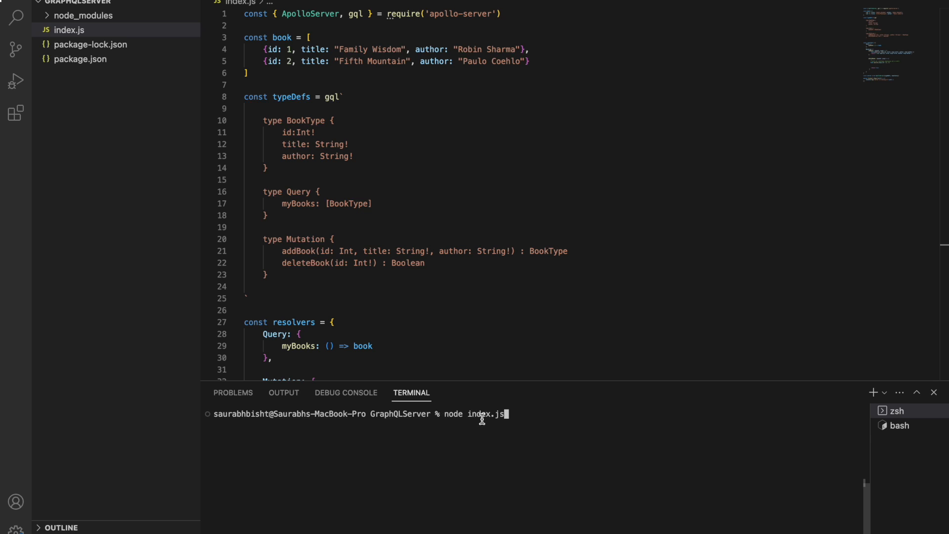
double_click(484, 414)
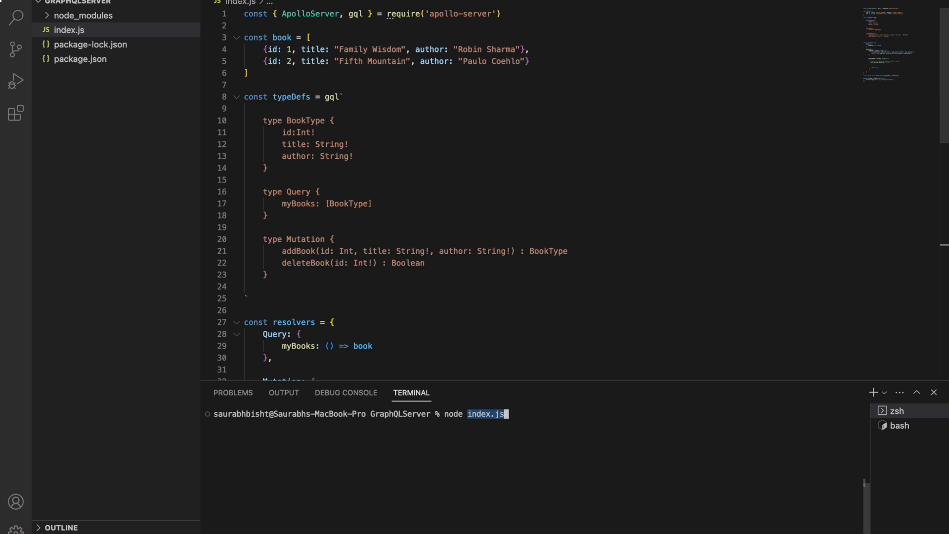
mouse_move(526, 416)
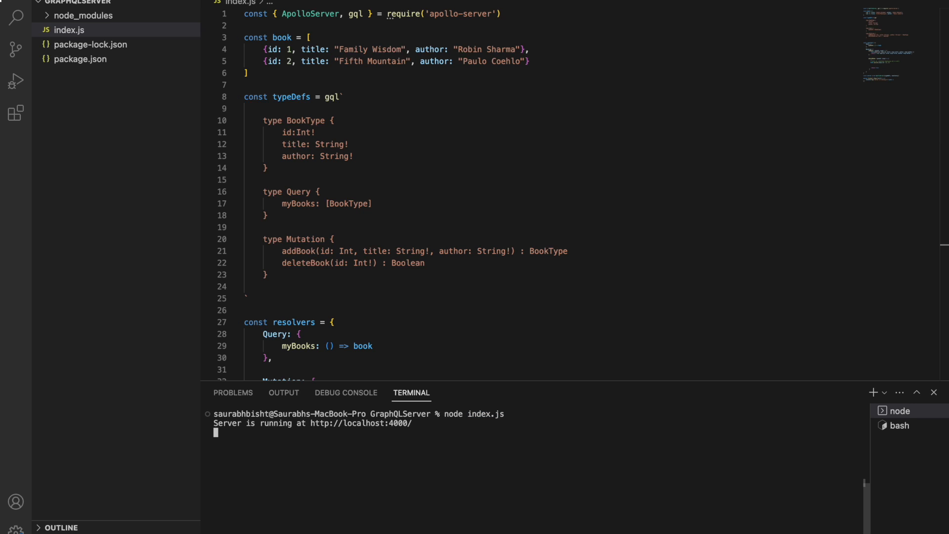
mouse_move(451, 493)
text(lo)
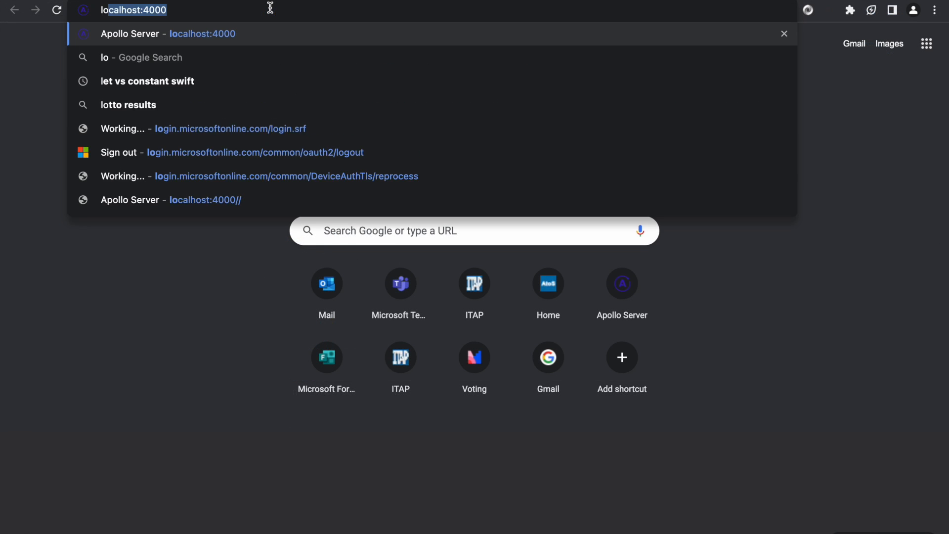
Load localhost:4000 and continue to the Apollo Sandbox query explorer
key(Enter)
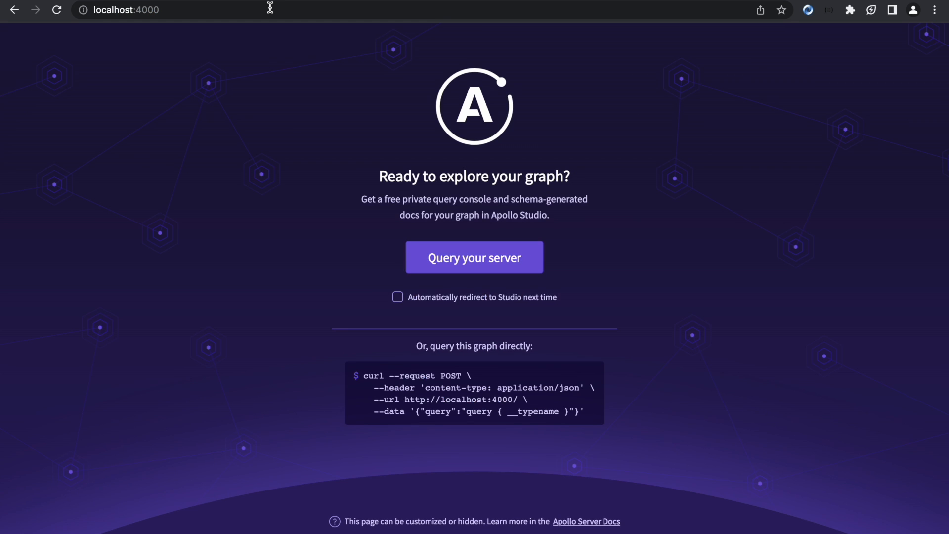
mouse_move(280, 52)
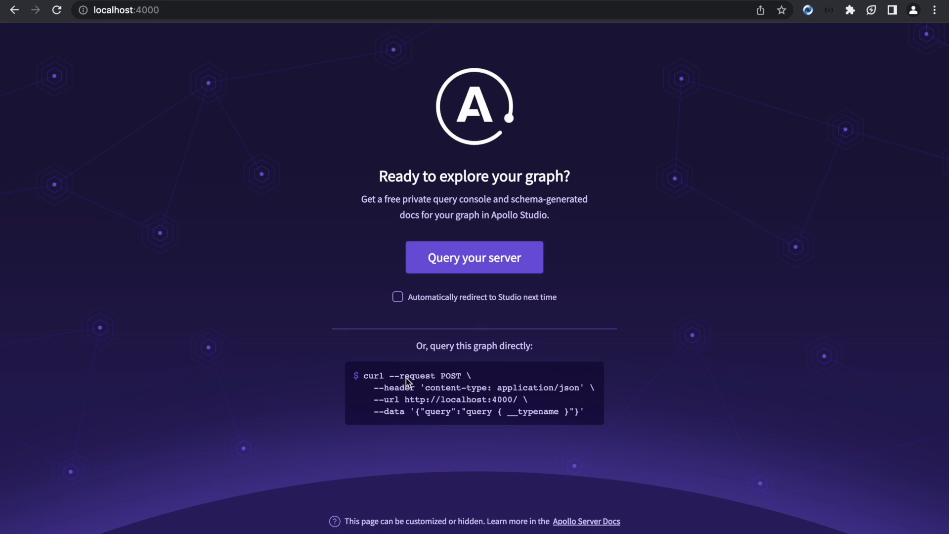
click(474, 257)
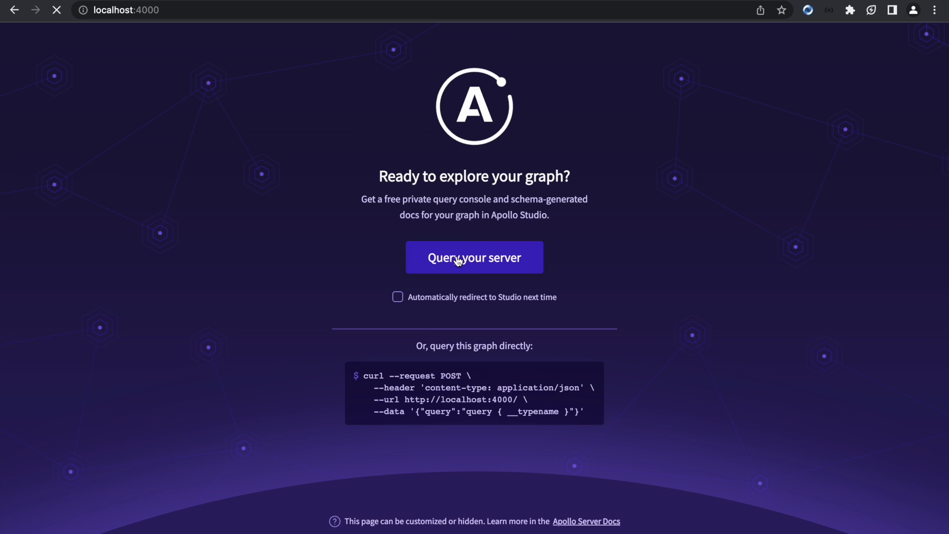
click(475, 257)
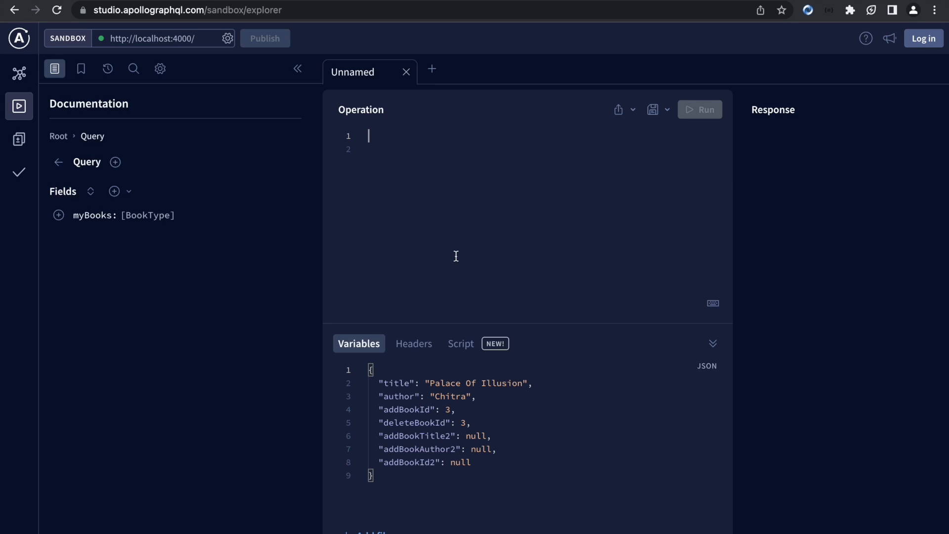
mouse_move(75, 175)
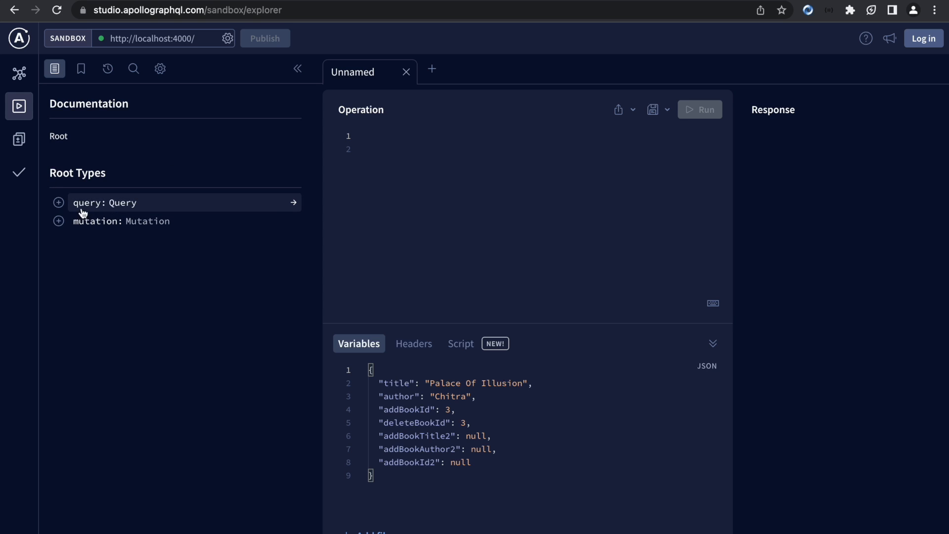
mouse_move(84, 237)
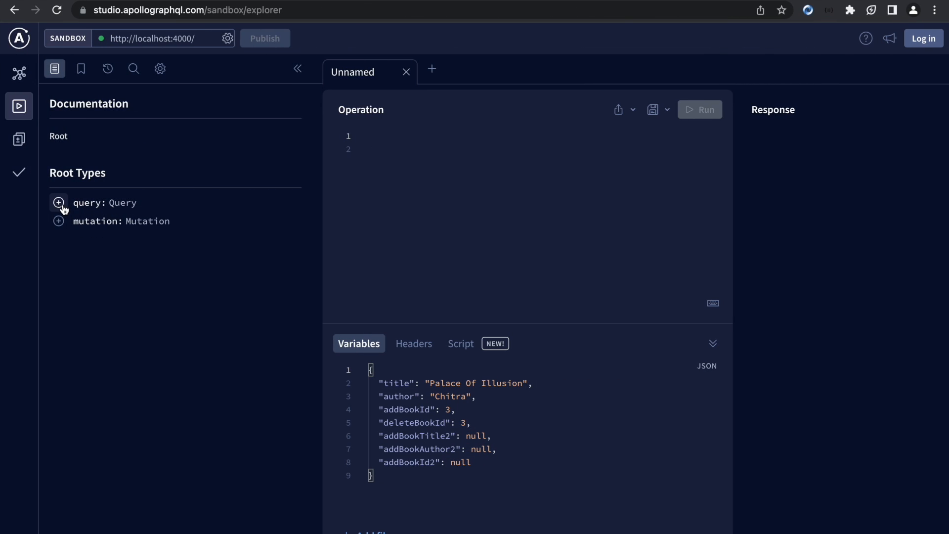
Build a myBooks query with id, title and author fields and run it
click(58, 202)
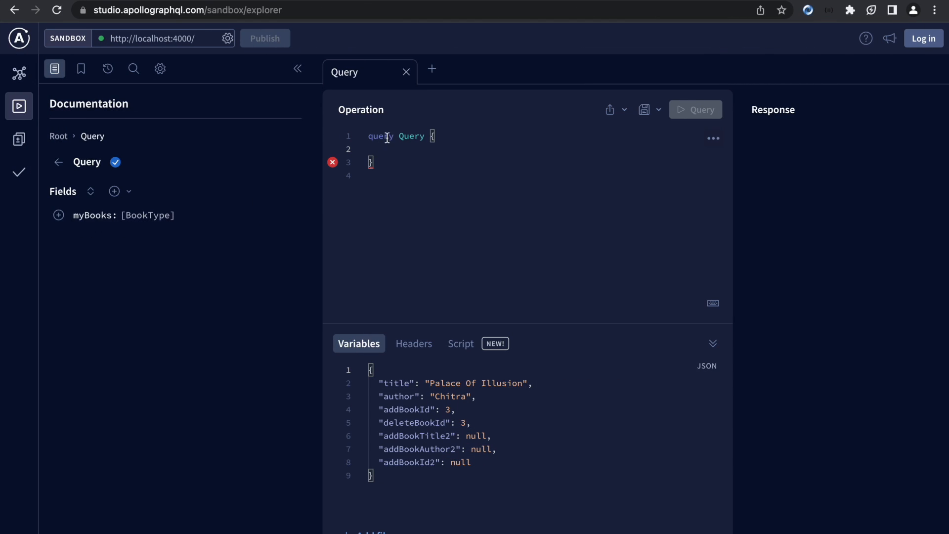
mouse_move(90, 192)
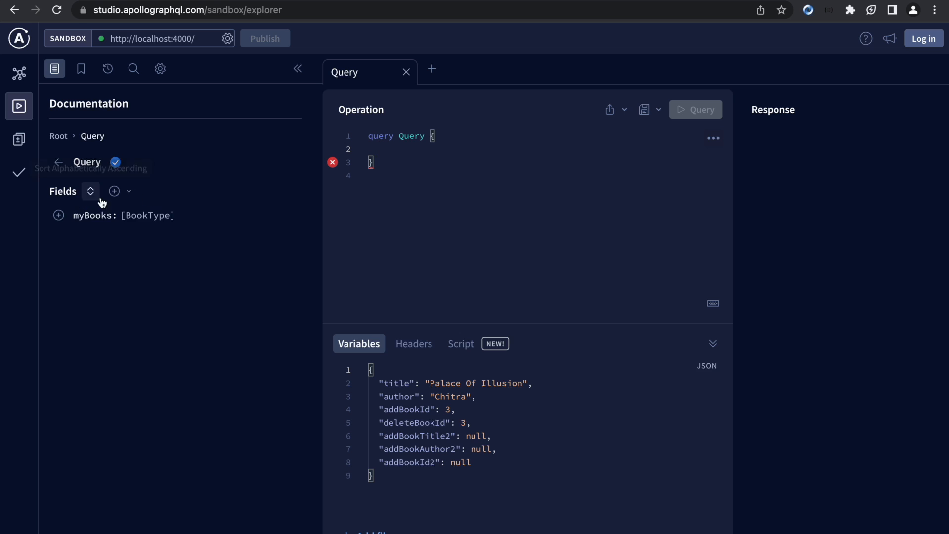
click(58, 215)
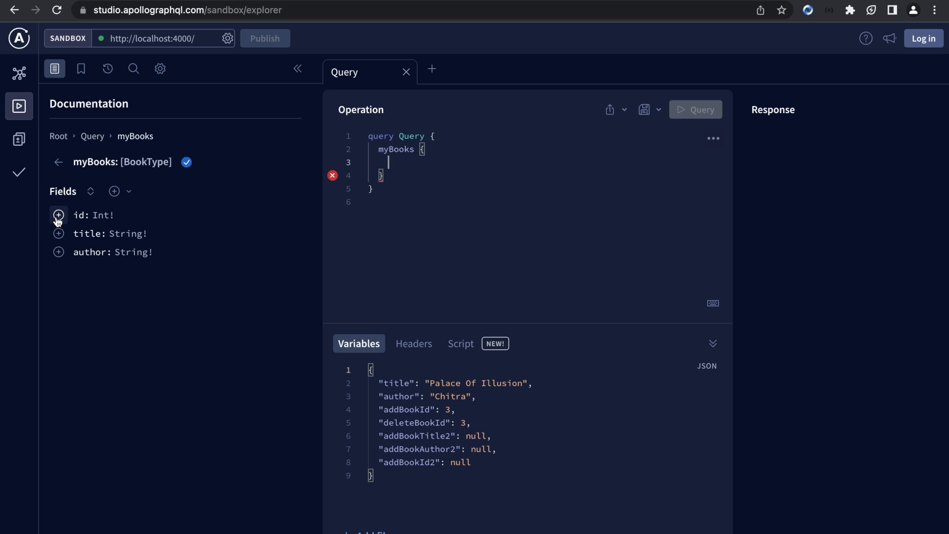
click(58, 234)
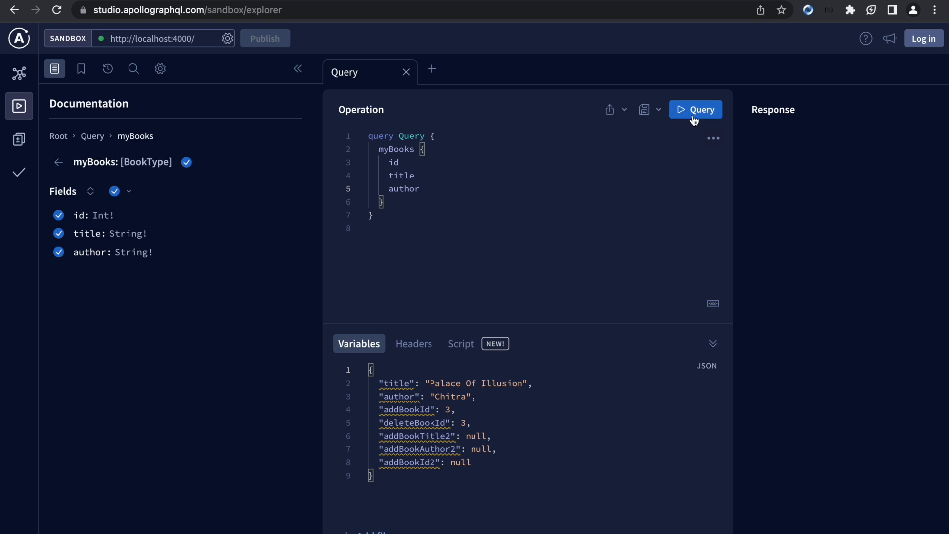
click(695, 110)
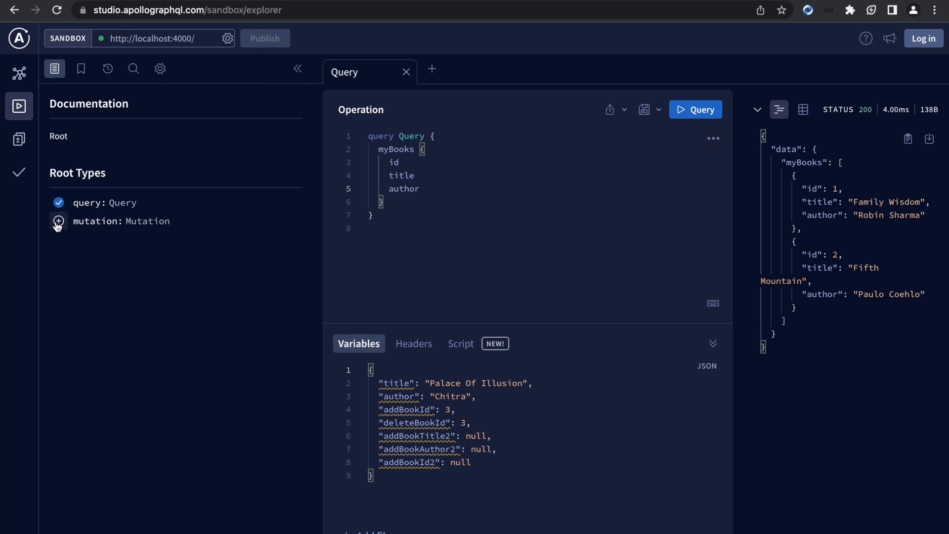
Build an addBook mutation with id argument and title variable 'Palace Of Illusion'
click(58, 221)
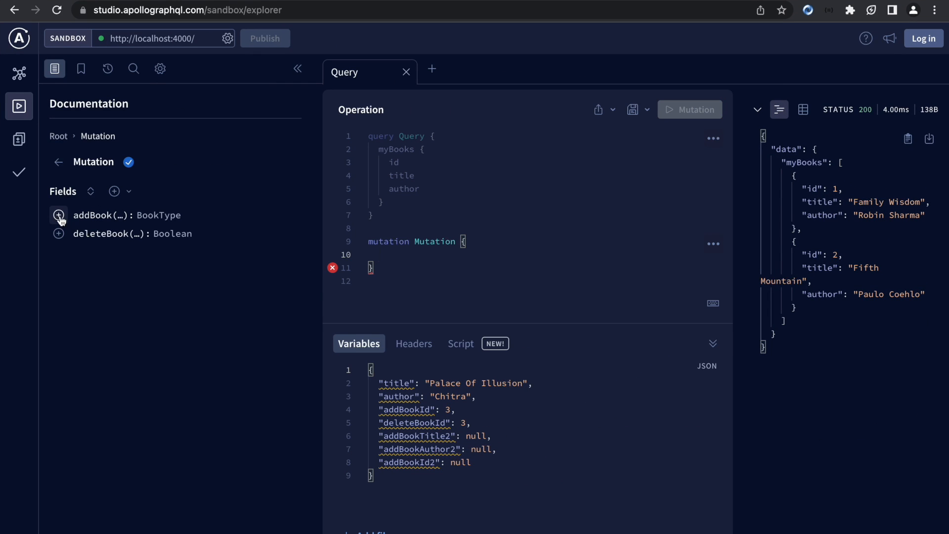
click(58, 216)
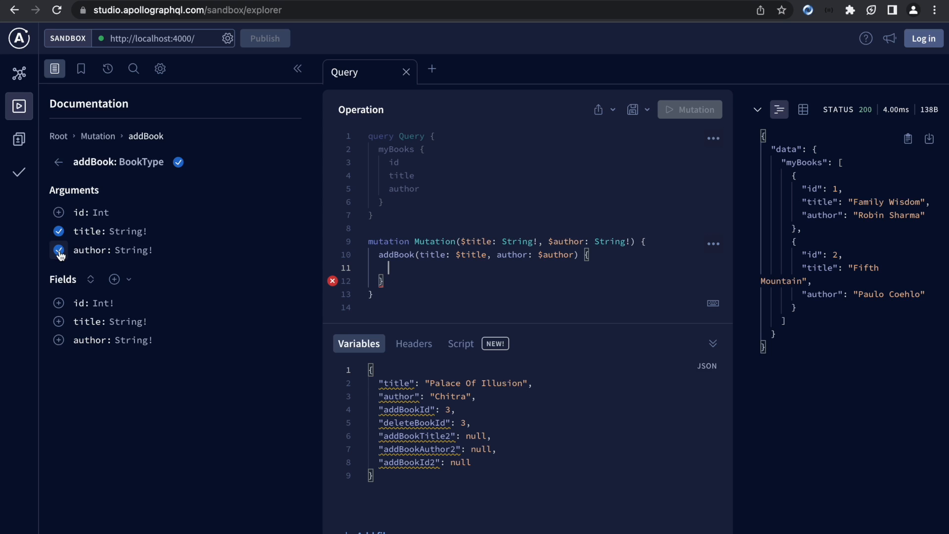
click(59, 213)
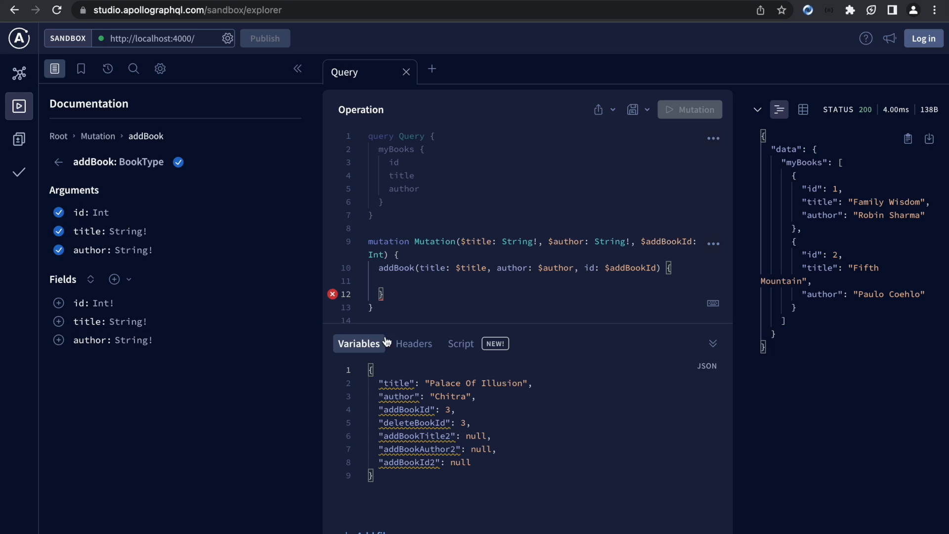
double_click(469, 267)
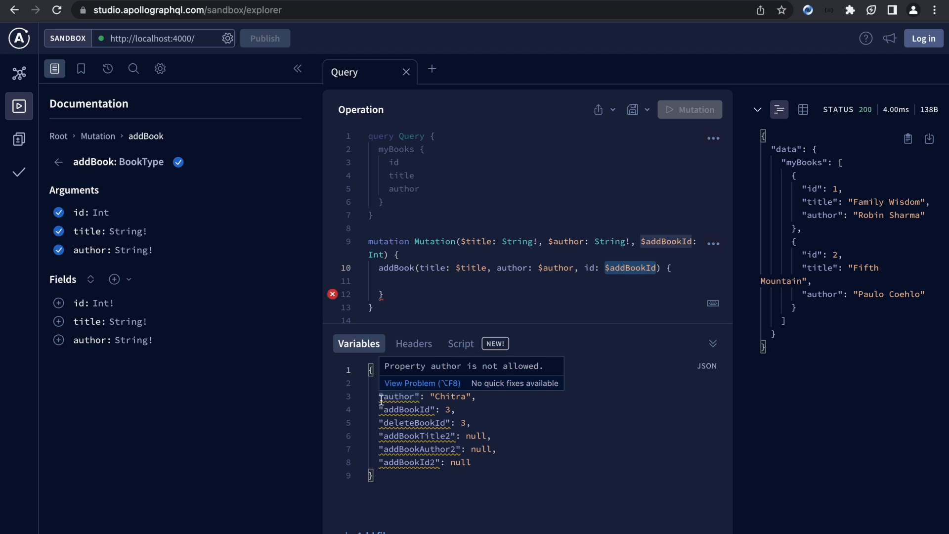
text("title": "Palace Of Illusion",)
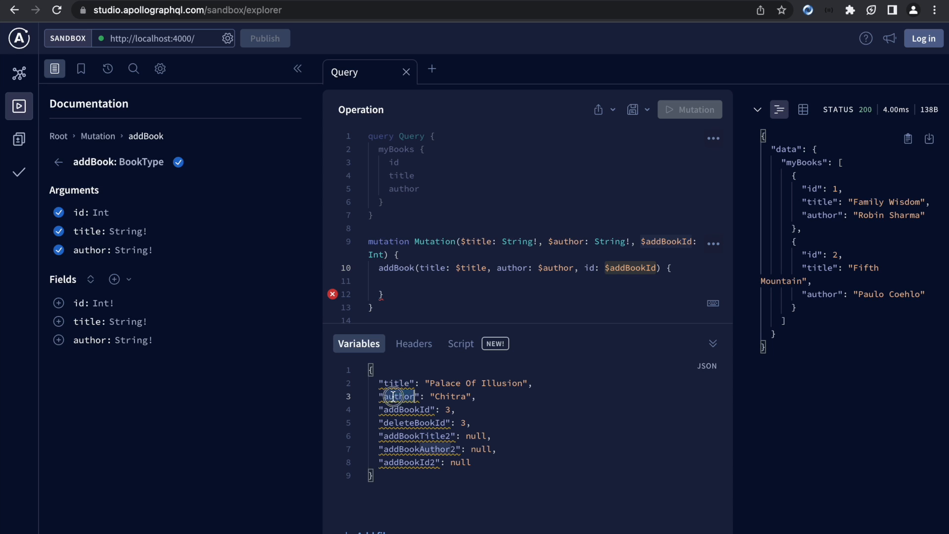
double_click(405, 409)
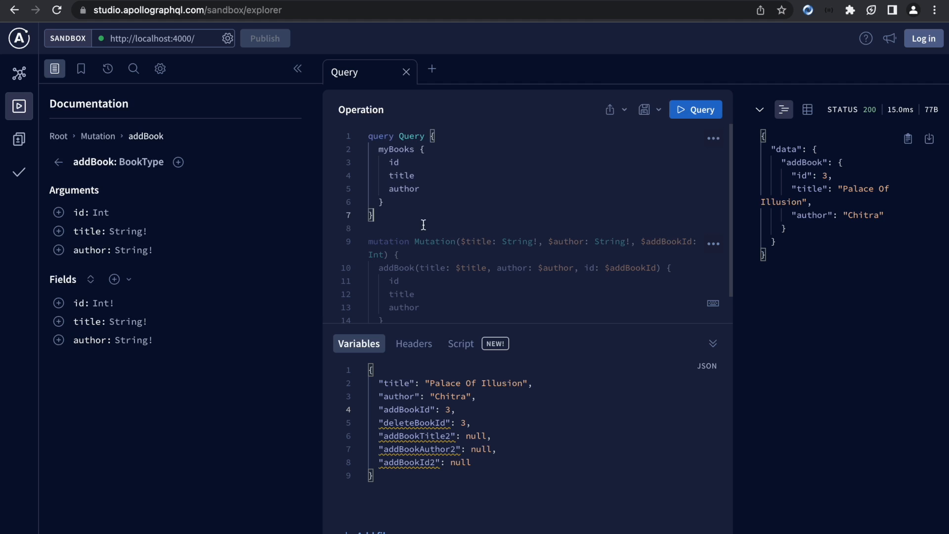
drag(368, 136, 374, 215)
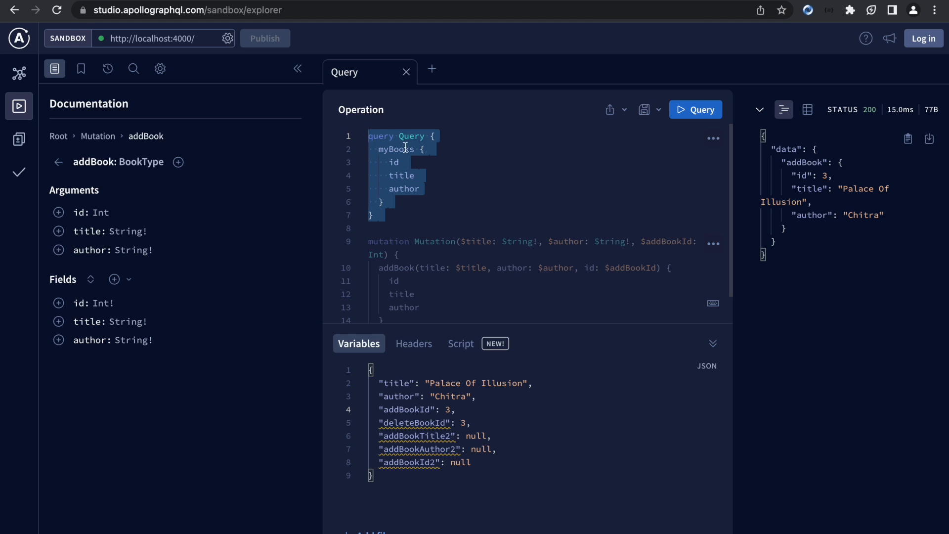
Add deleteBook with its id argument and run DeleteBook for book id 3
click(694, 110)
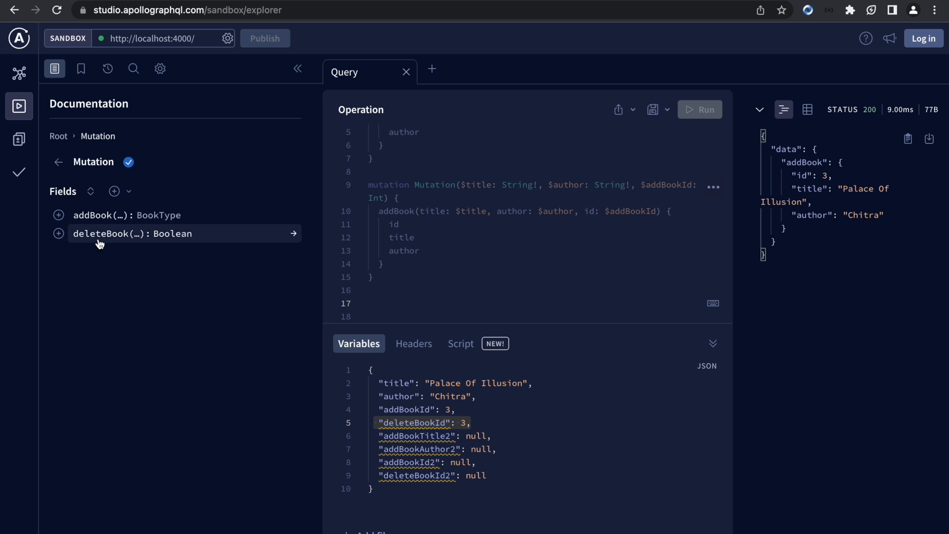
click(59, 233)
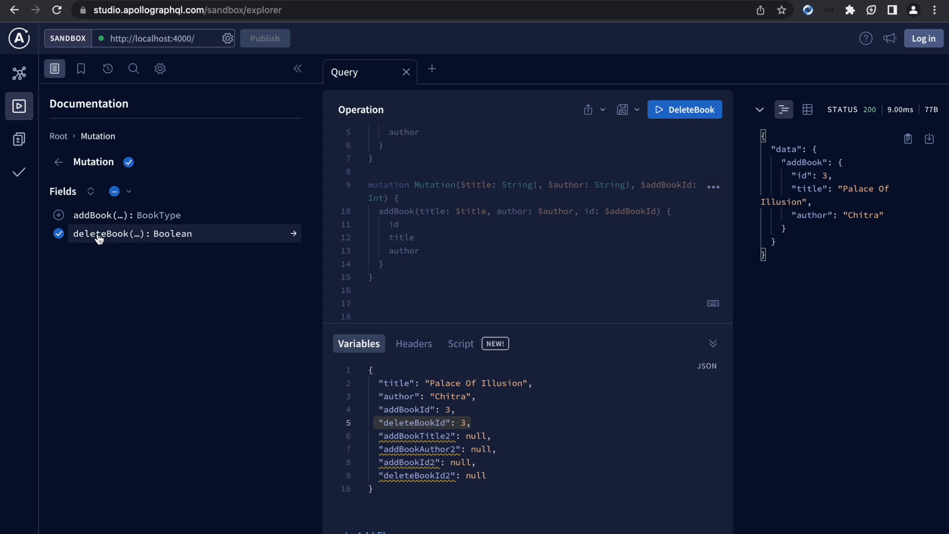
click(102, 234)
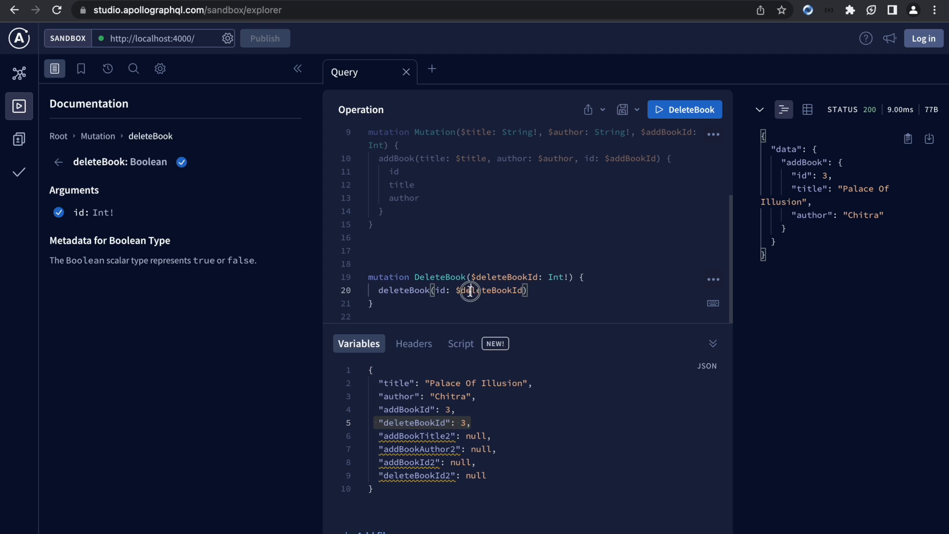
drag(466, 290, 368, 303)
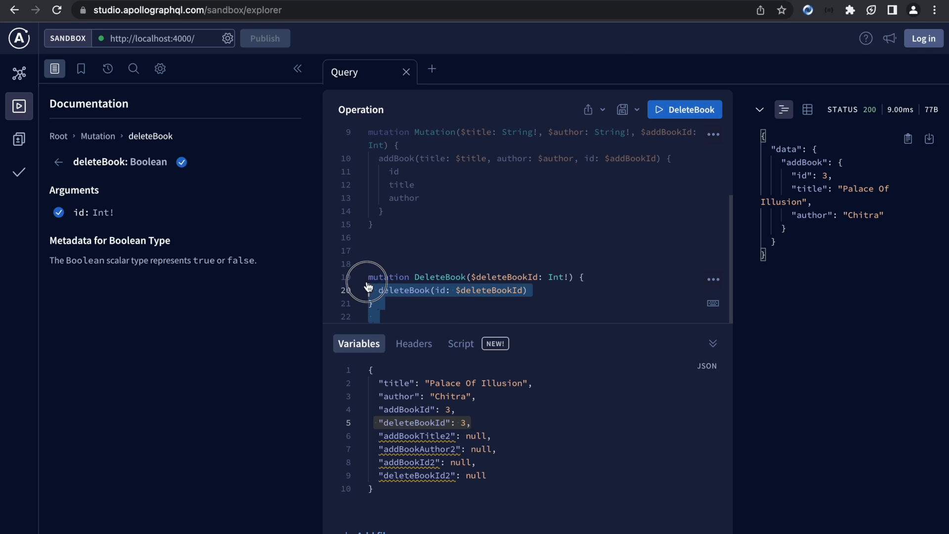
click(684, 110)
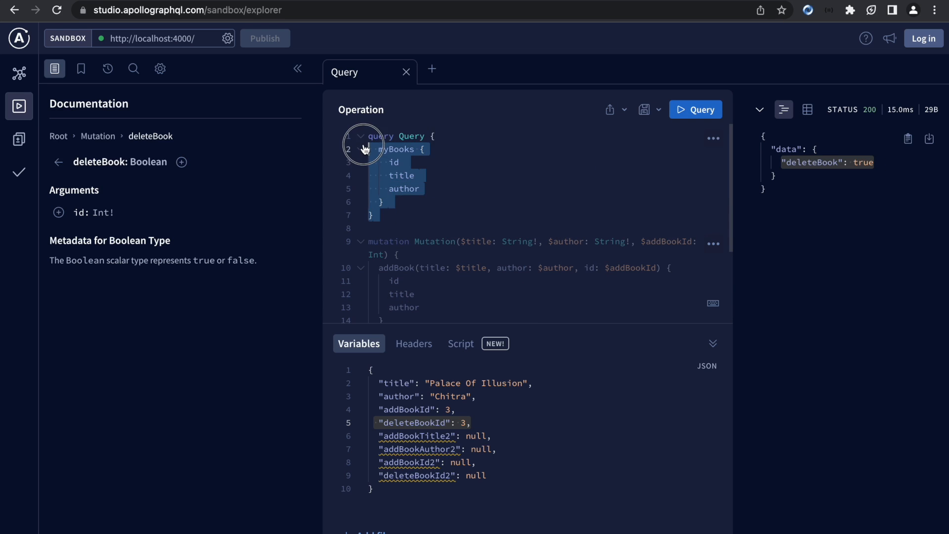
Rerun the myBooks query to confirm book 3 is gone
click(695, 110)
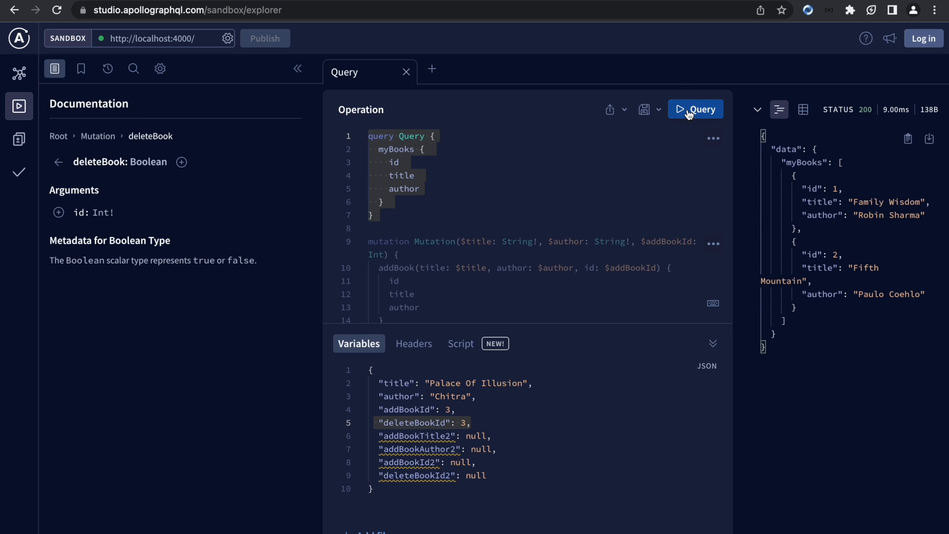
mouse_move(837, 374)
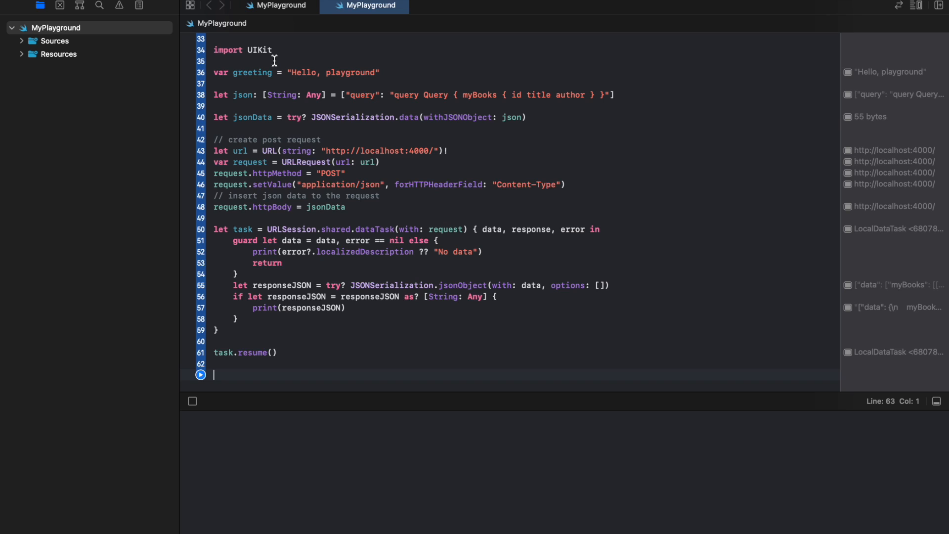
mouse_move(544, 95)
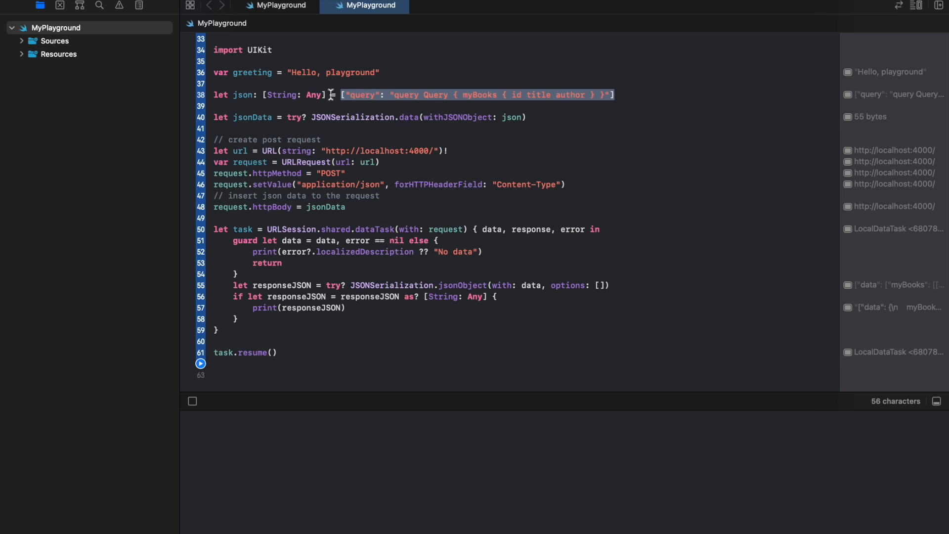
mouse_move(397, 122)
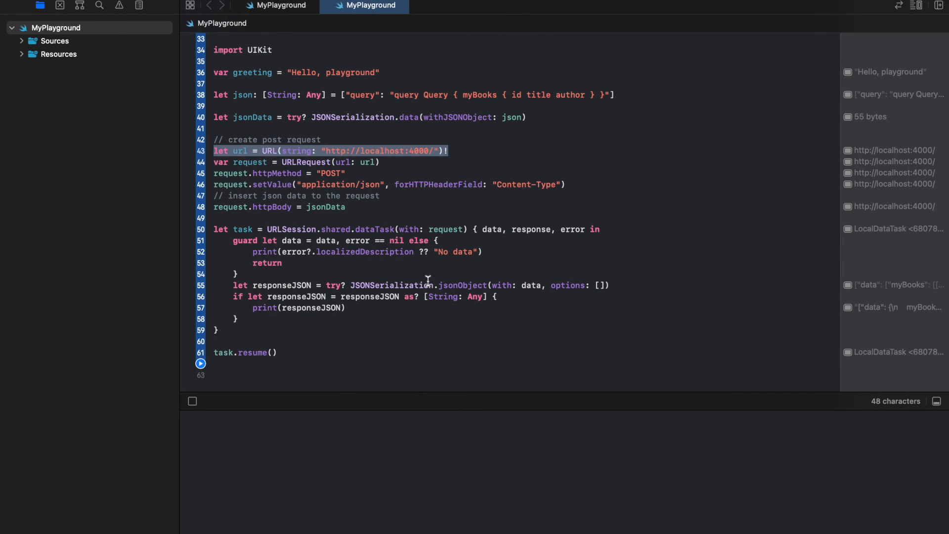
Run the Swift playground that posts the myBooks query to localhost:4000
click(420, 297)
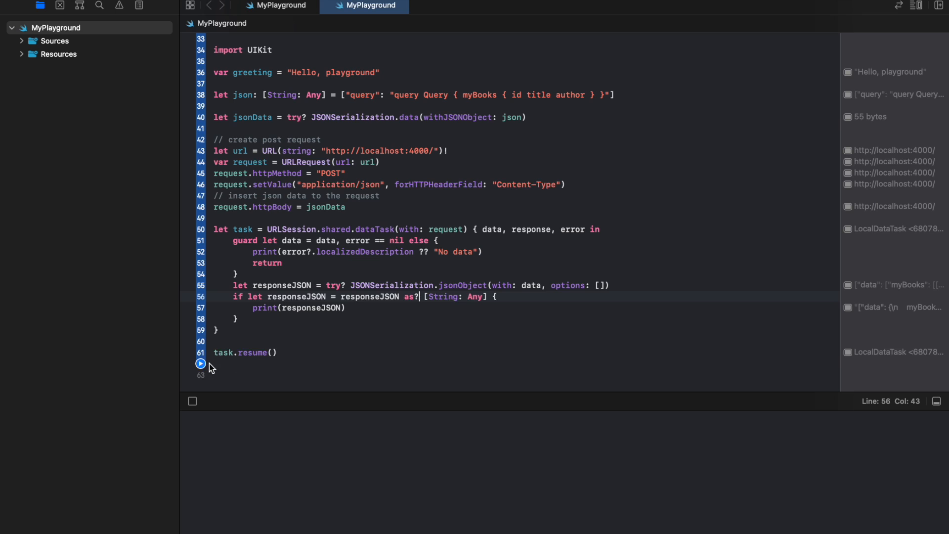
click(200, 364)
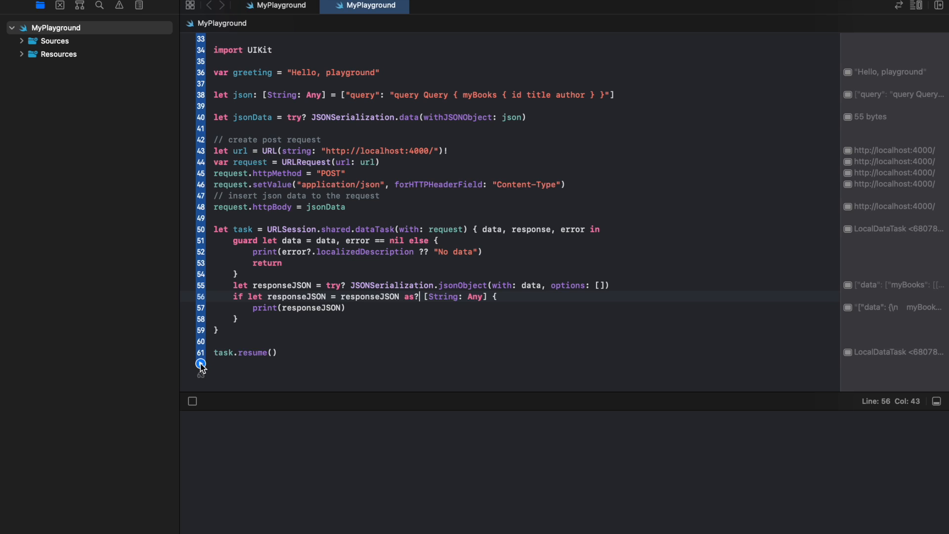
click(200, 364)
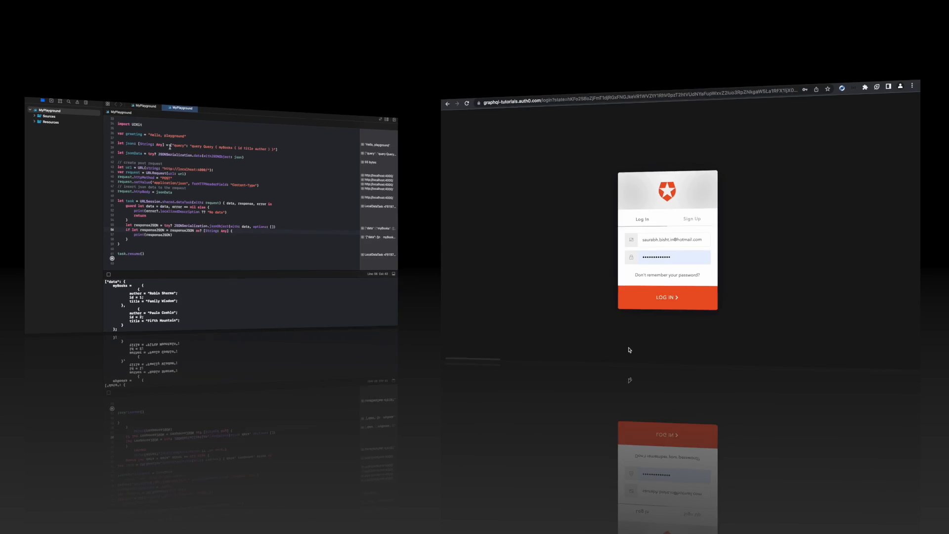
Submit the Auth0 login and continue to the Hasura GraphiQL explorer
click(665, 297)
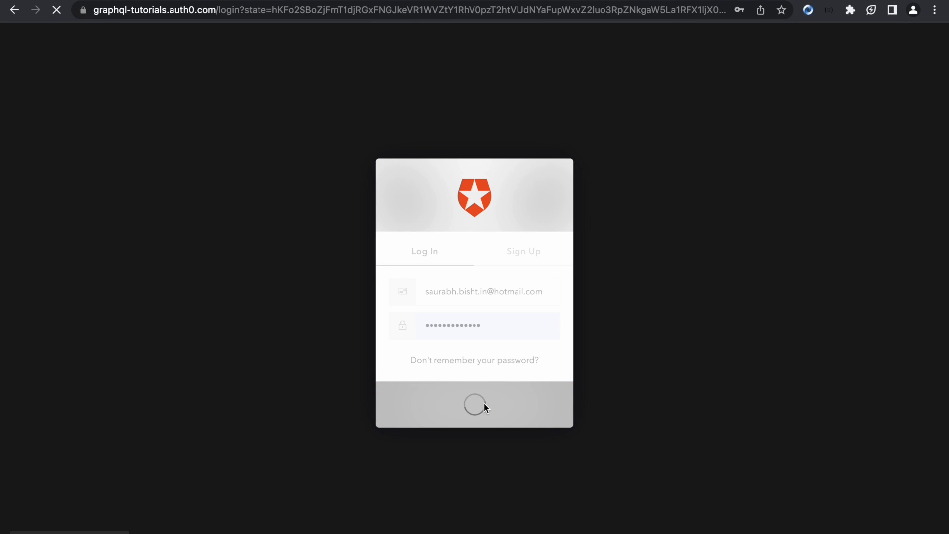
click(474, 404)
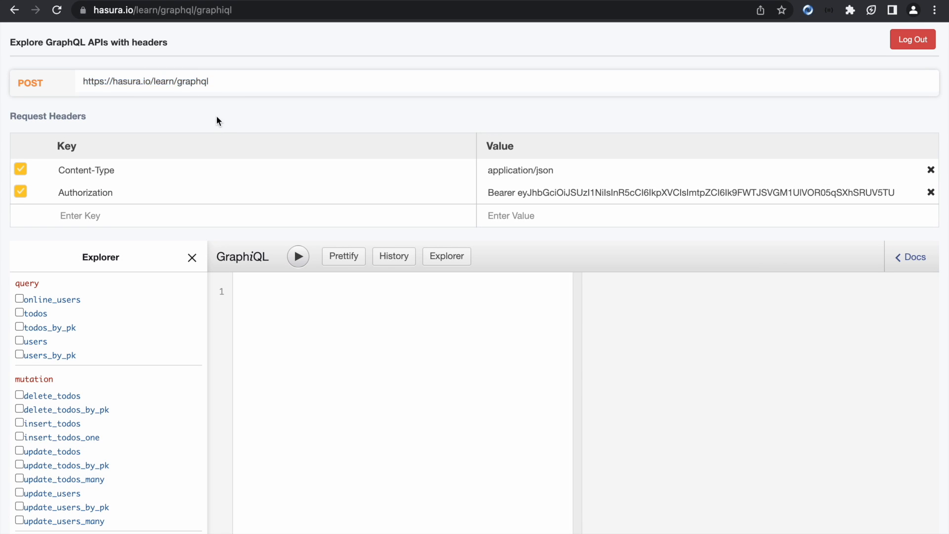
mouse_move(755, 122)
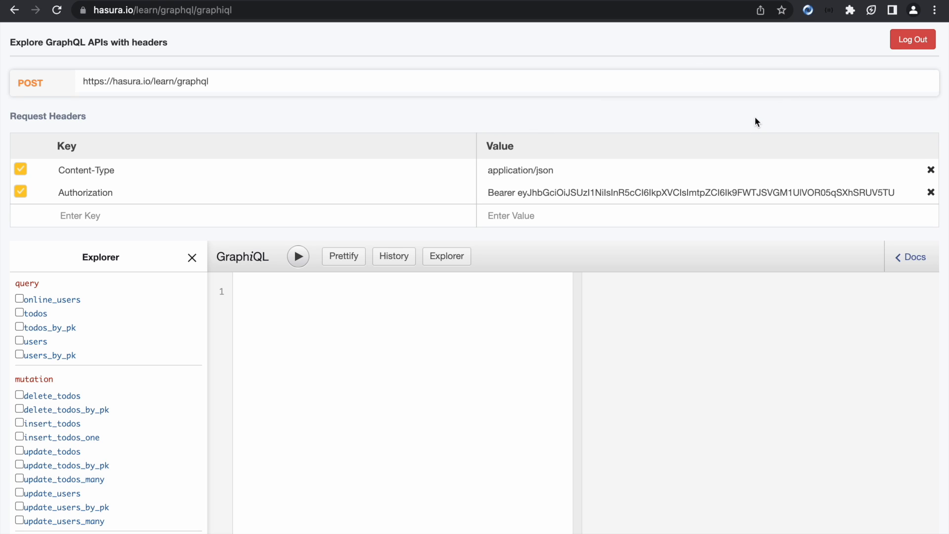
mouse_move(629, 193)
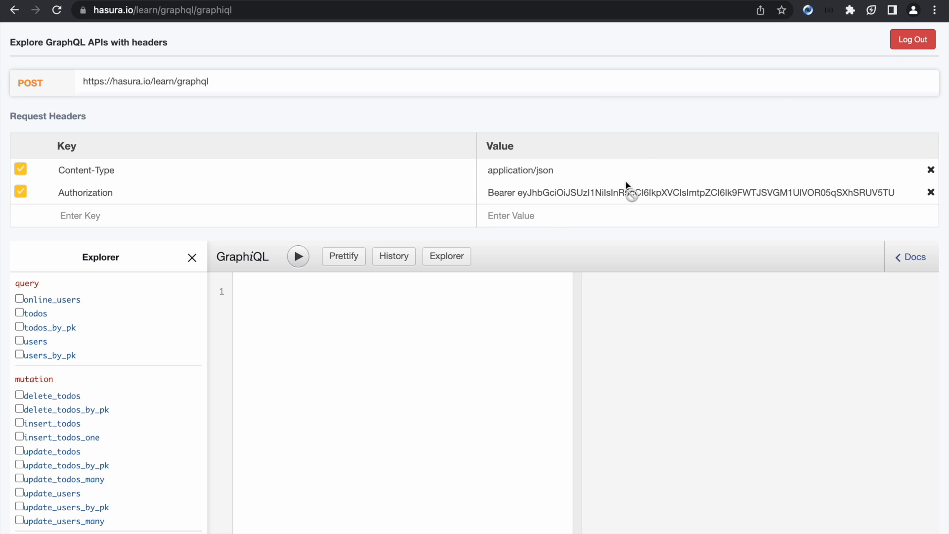
mouse_move(610, 203)
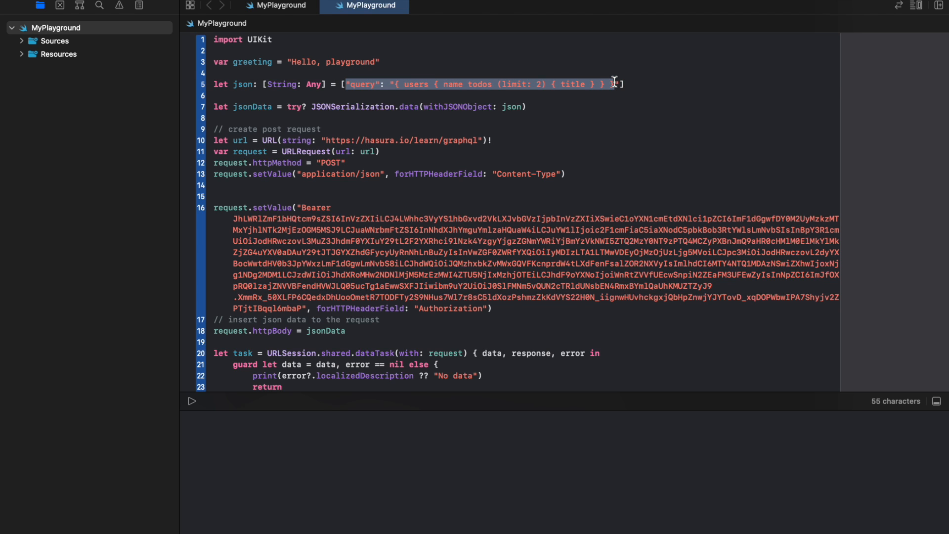
click(192, 402)
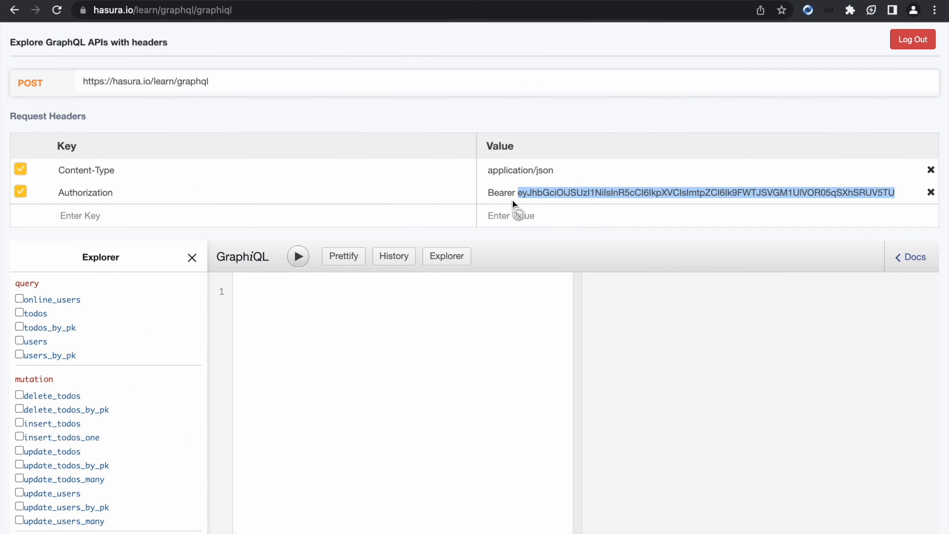
click(21, 192)
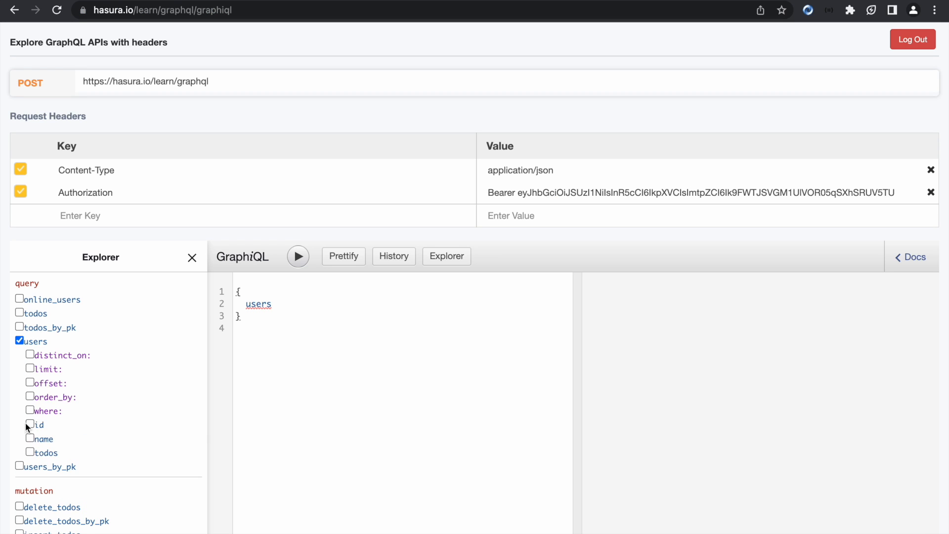
Tick the id and name fields of the users query in Explorer
click(29, 424)
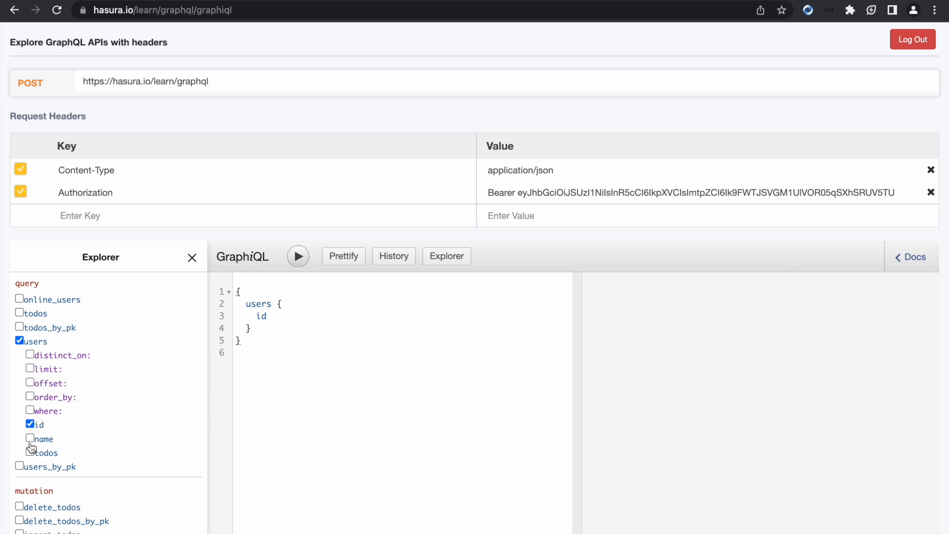
click(29, 438)
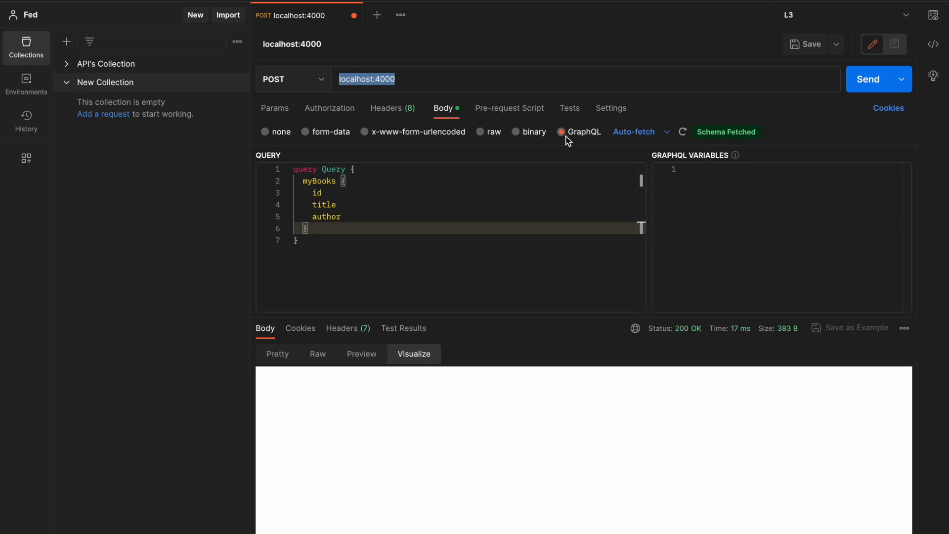
mouse_move(593, 143)
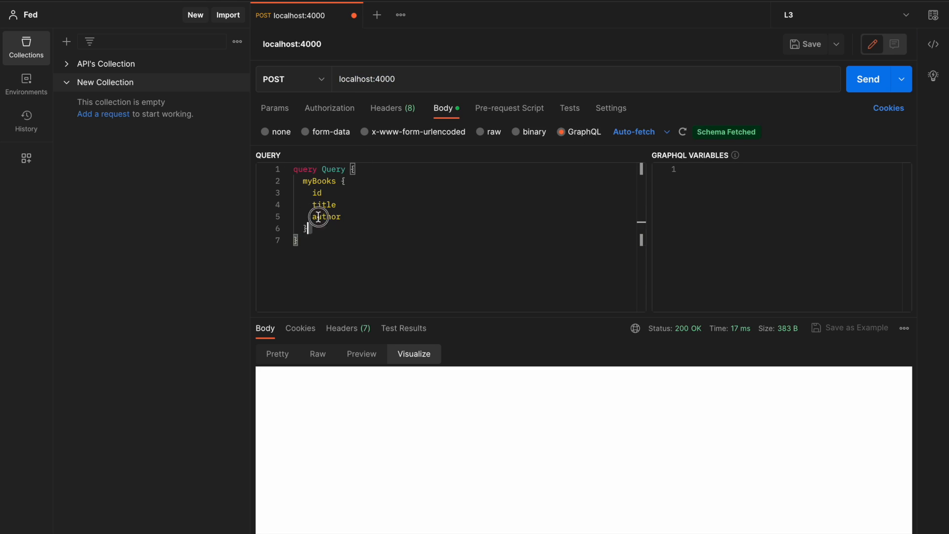
Send the myBooks GraphQL query to localhost:4000 and show the response in Pretty format
key(ctrl+a)
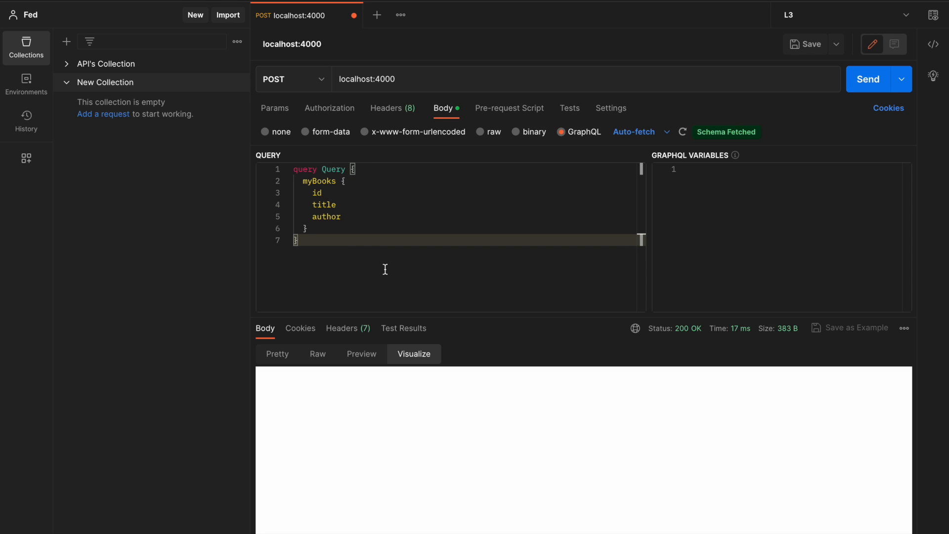
mouse_move(838, 81)
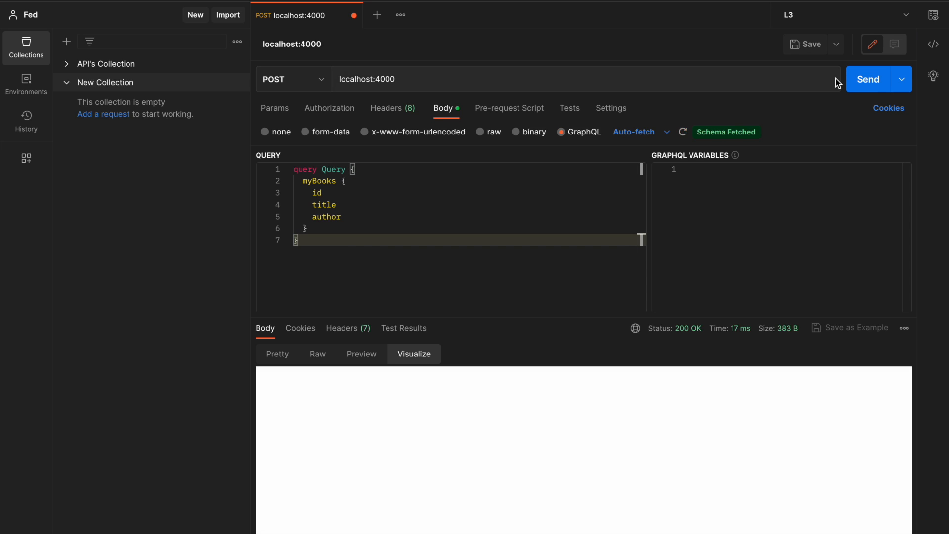
mouse_move(681, 124)
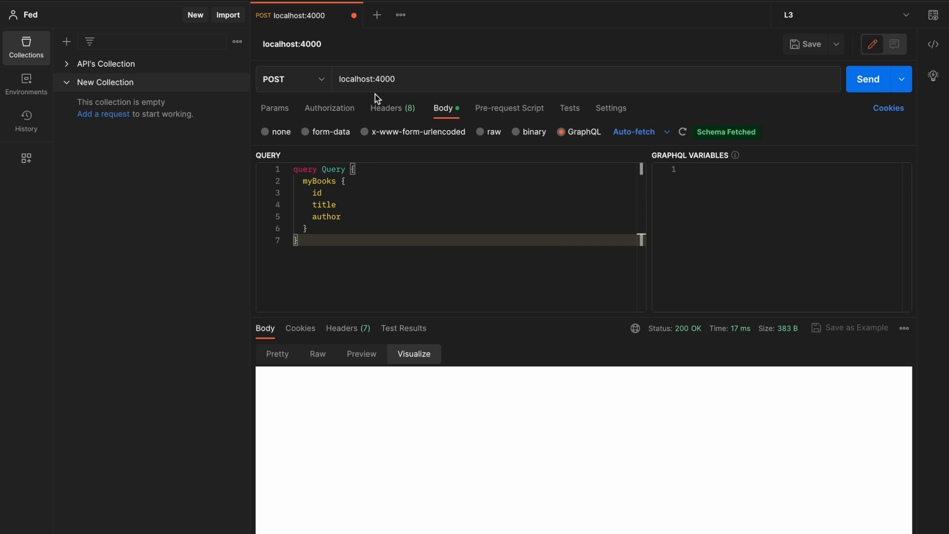
click(388, 108)
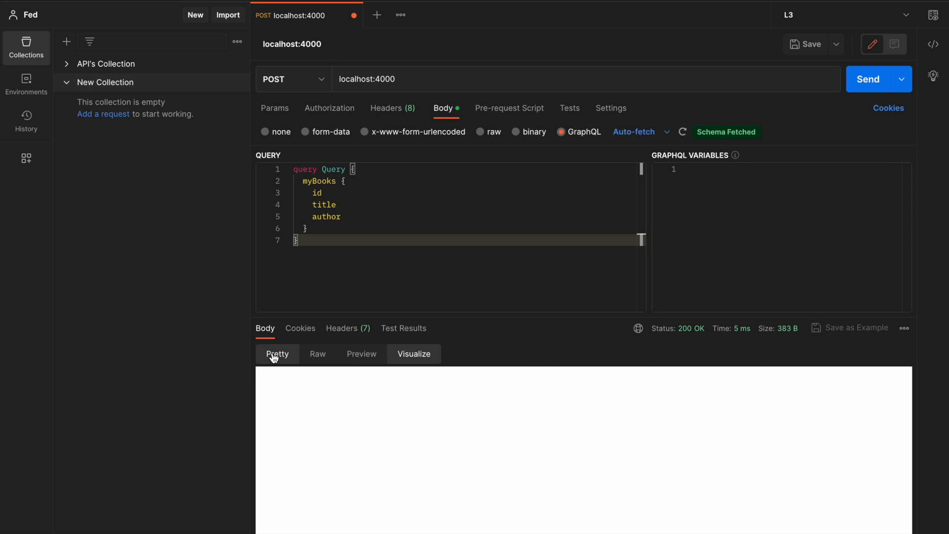
click(868, 78)
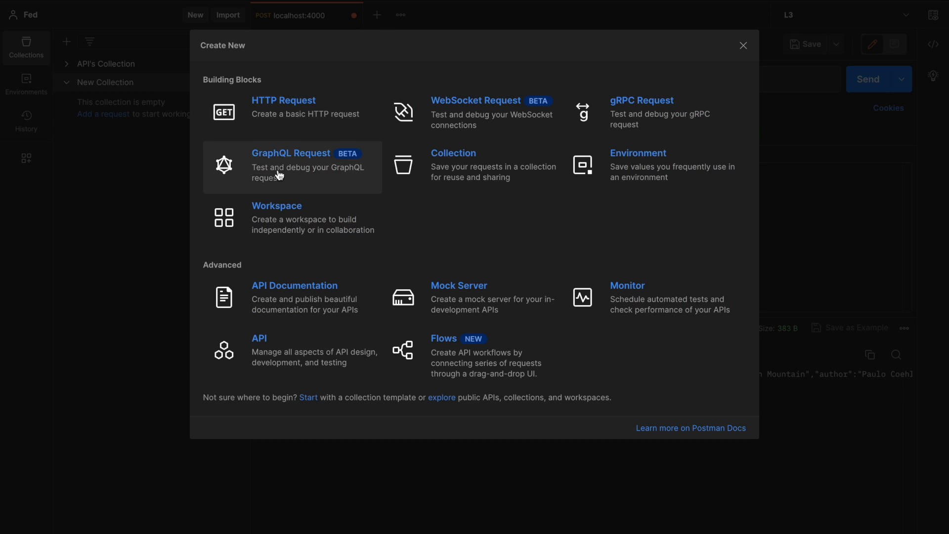
mouse_move(296, 160)
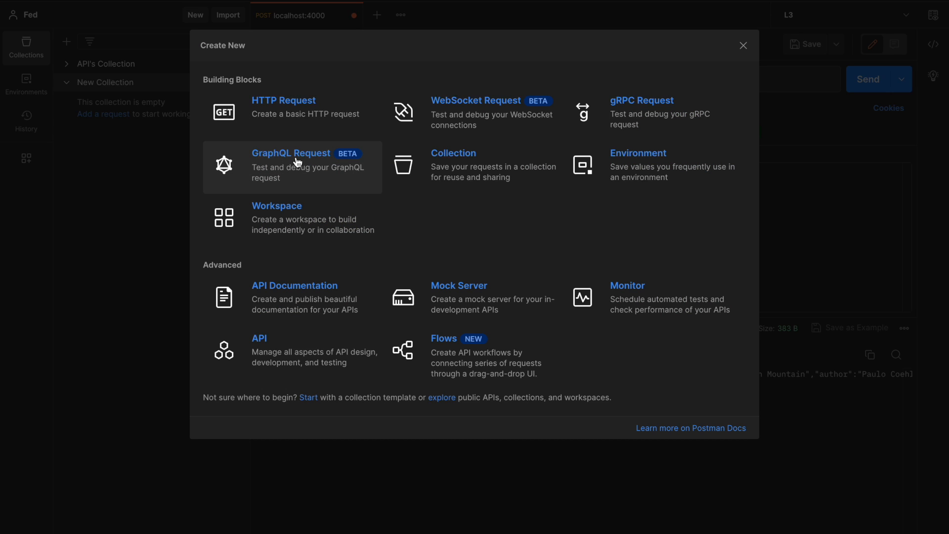